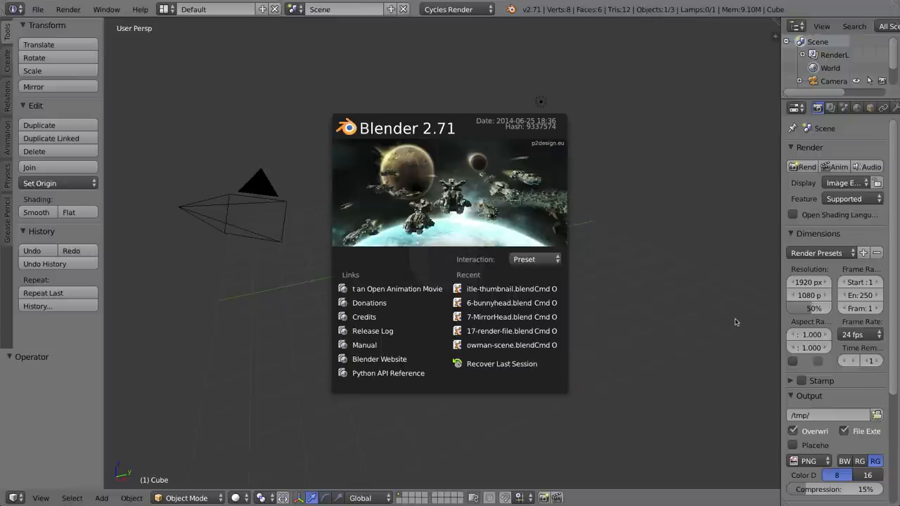
mouse_move(470, 258)
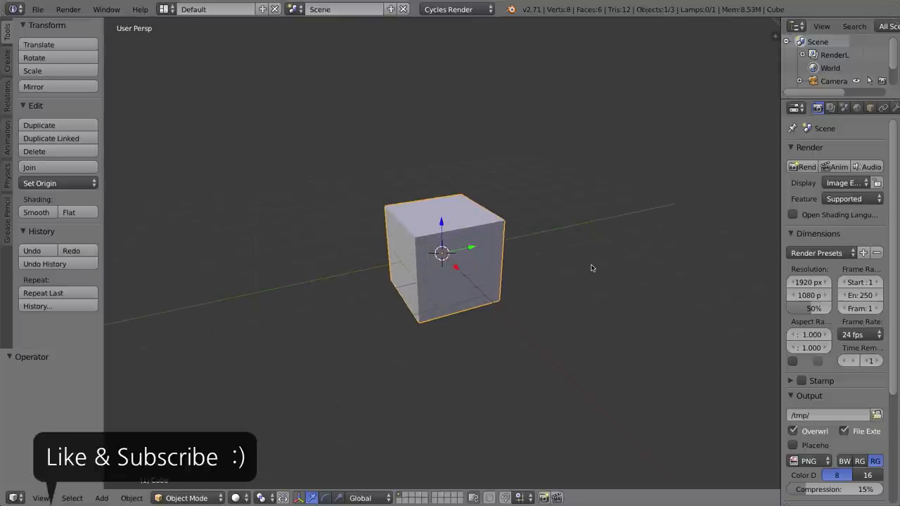
mouse_move(452, 263)
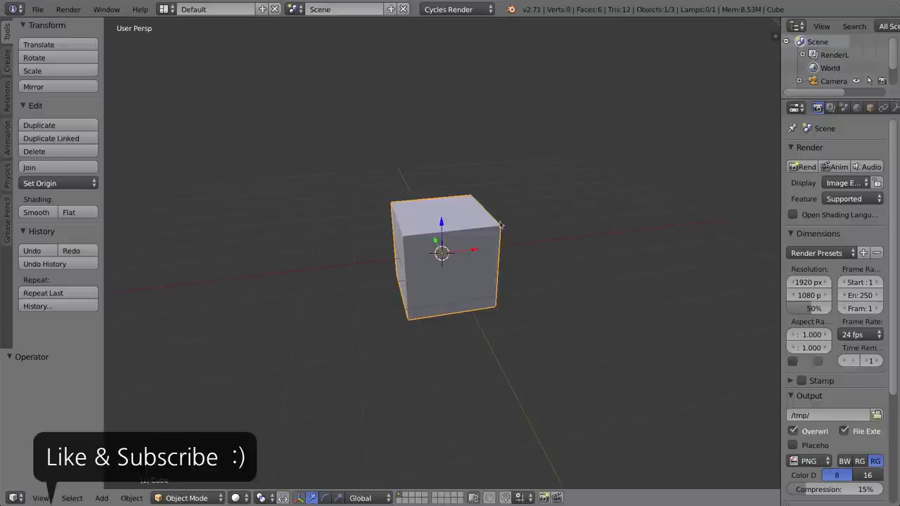
mouse_move(475, 135)
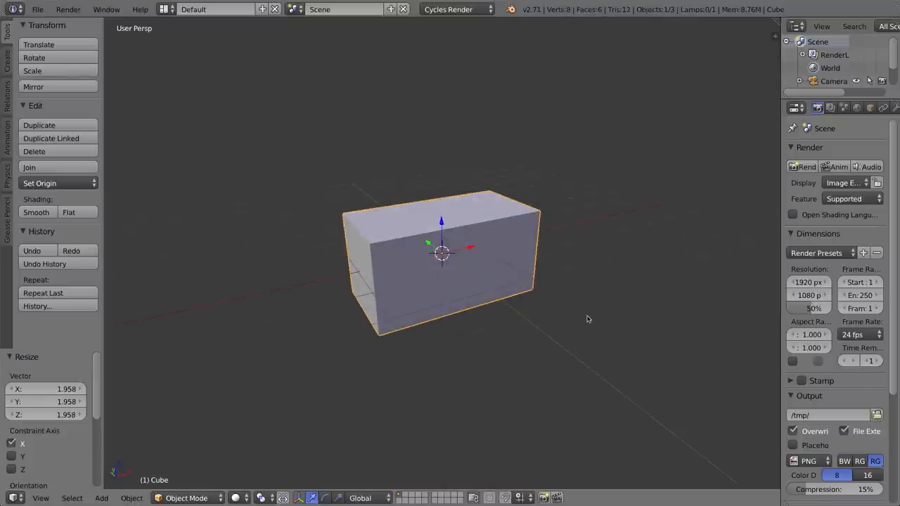
mouse_move(563, 240)
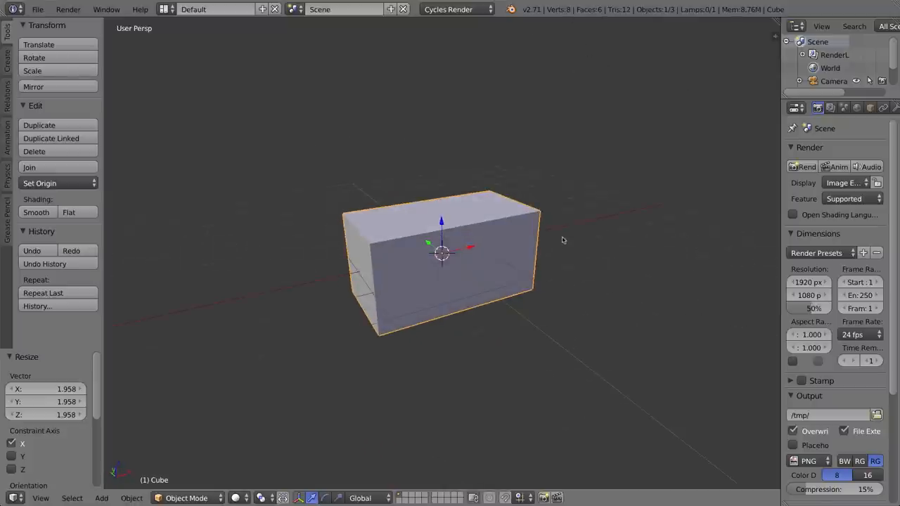
mouse_move(535, 298)
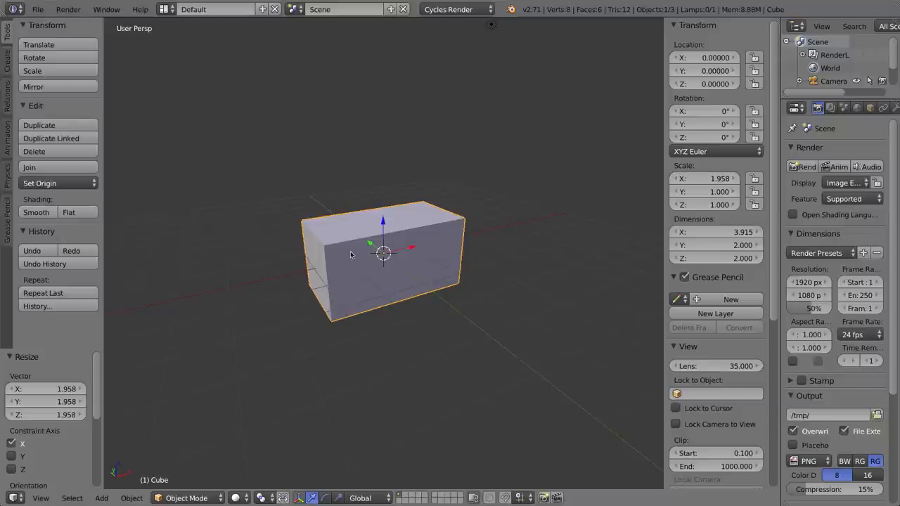
mouse_move(637, 223)
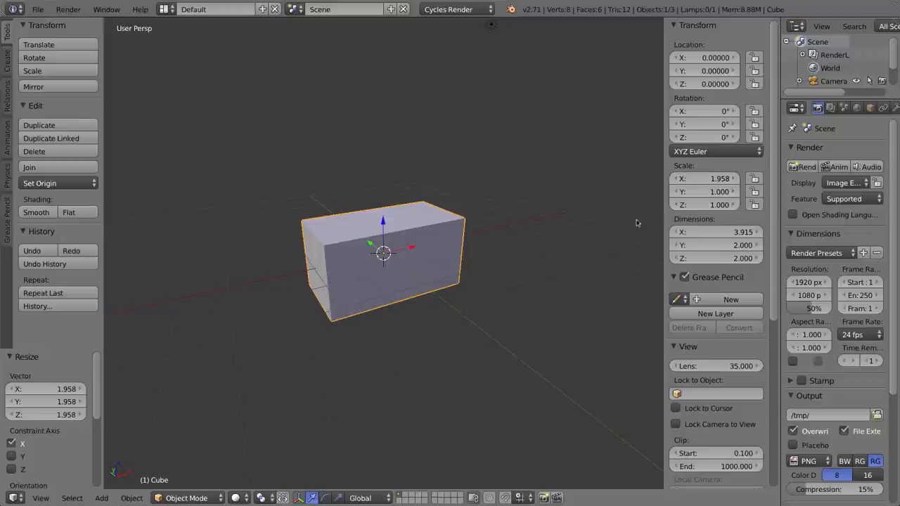
mouse_move(495, 242)
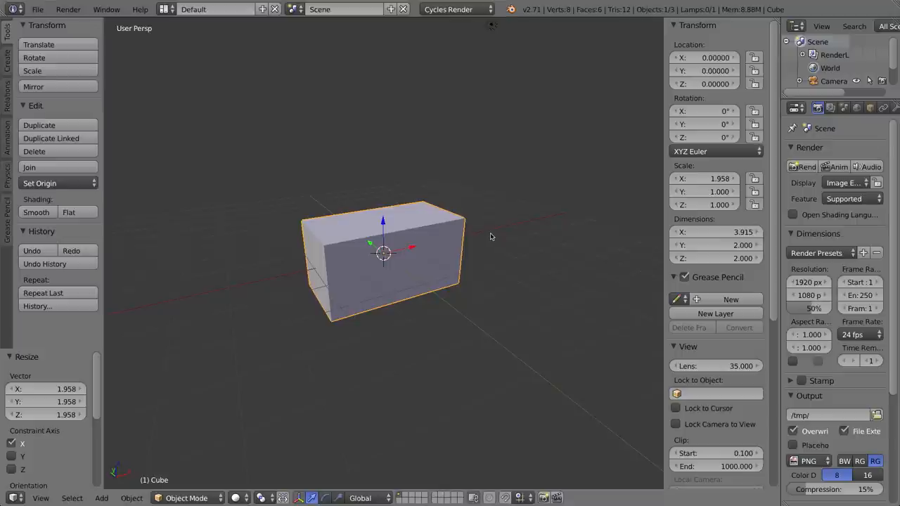
mouse_move(490, 239)
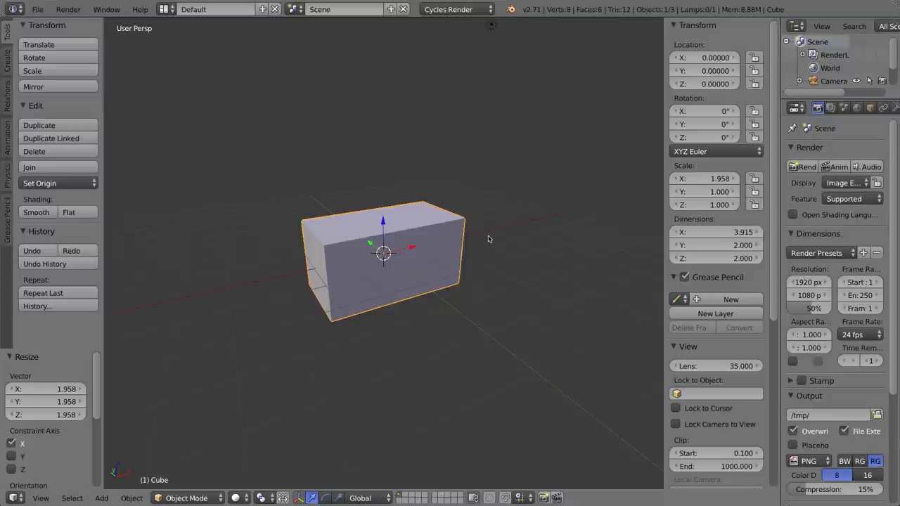
mouse_move(644, 234)
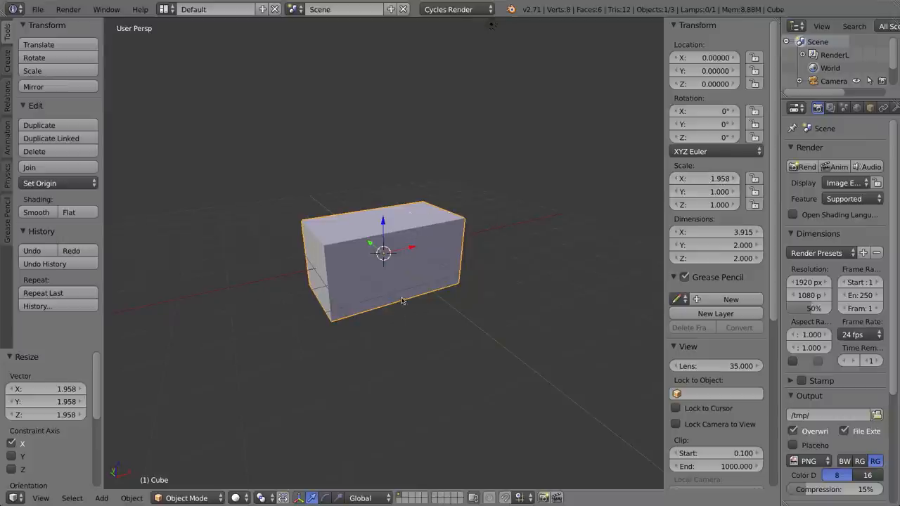
Apply the box's stretched scale to its mesh through Object > Apply > Scale.
left_click(131, 498)
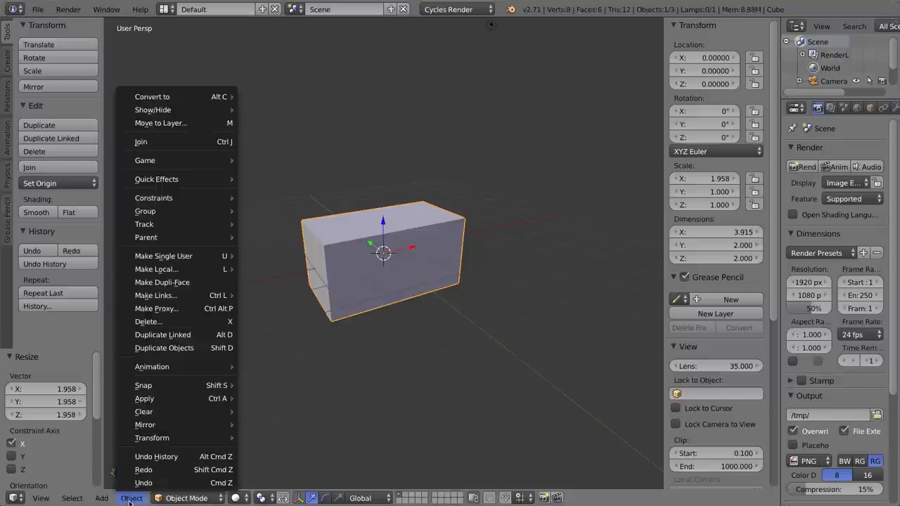
mouse_move(144, 398)
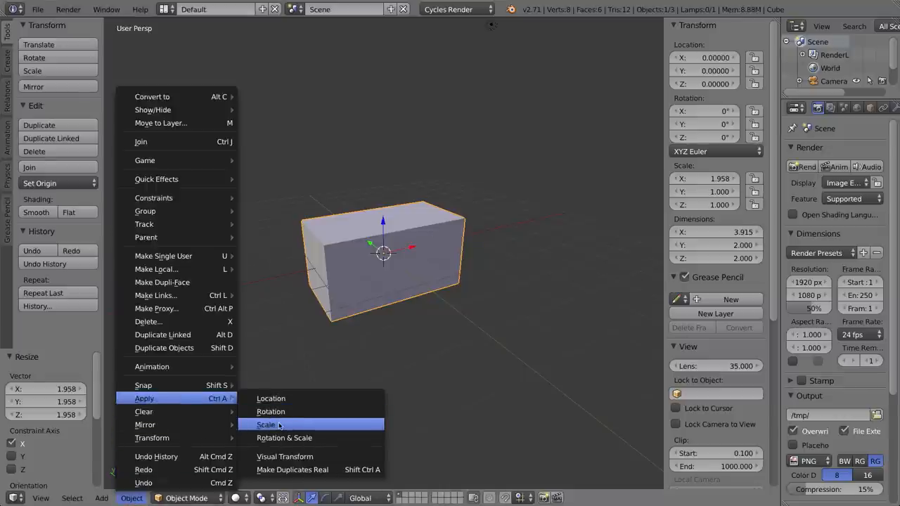
left_click(266, 425)
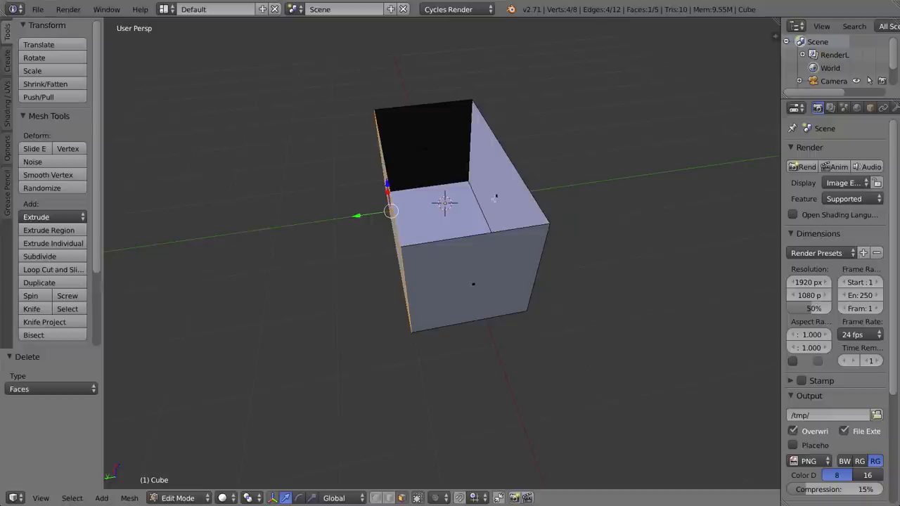
mouse_move(519, 169)
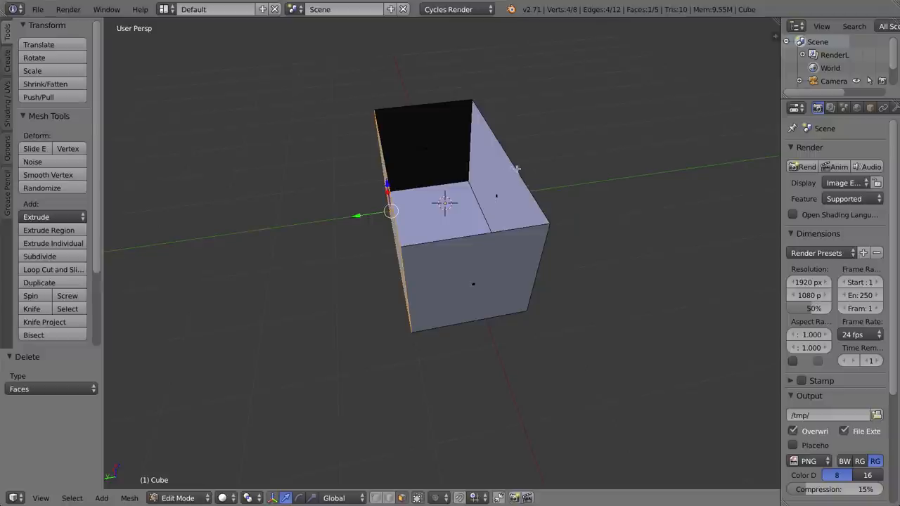
mouse_move(510, 198)
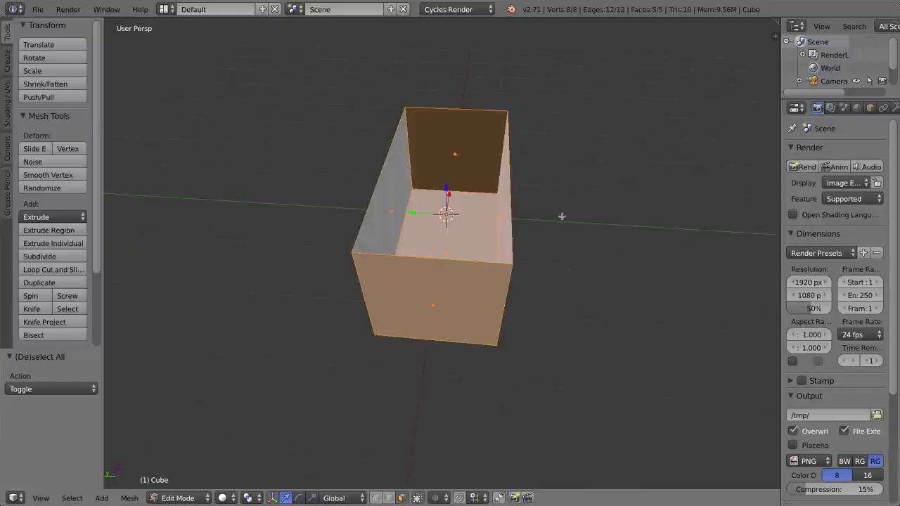
Orbit around the open-topped box and select all five of its faces.
left_click_drag(562, 216, 540, 203)
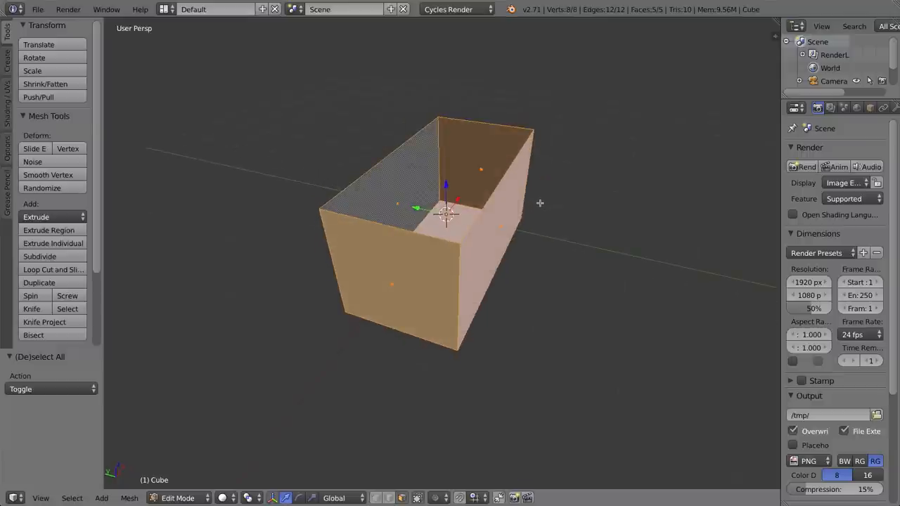
left_click(49, 230)
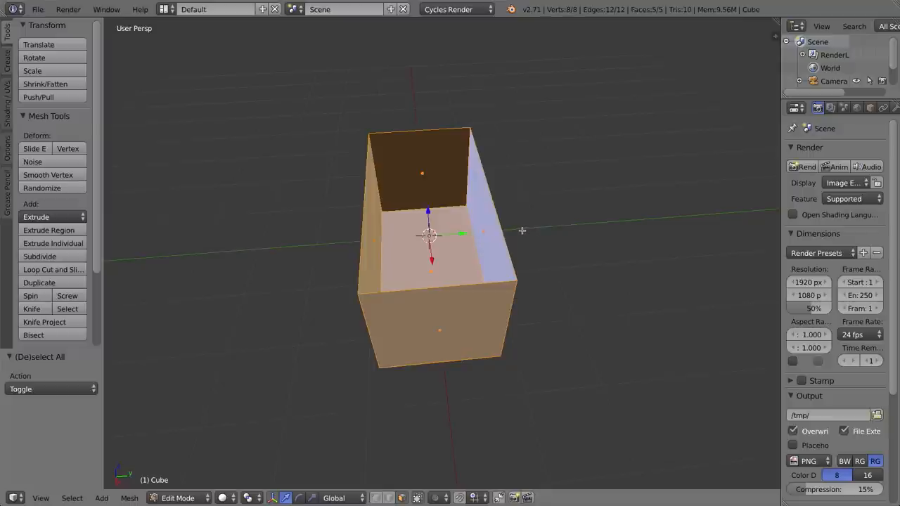
mouse_move(545, 197)
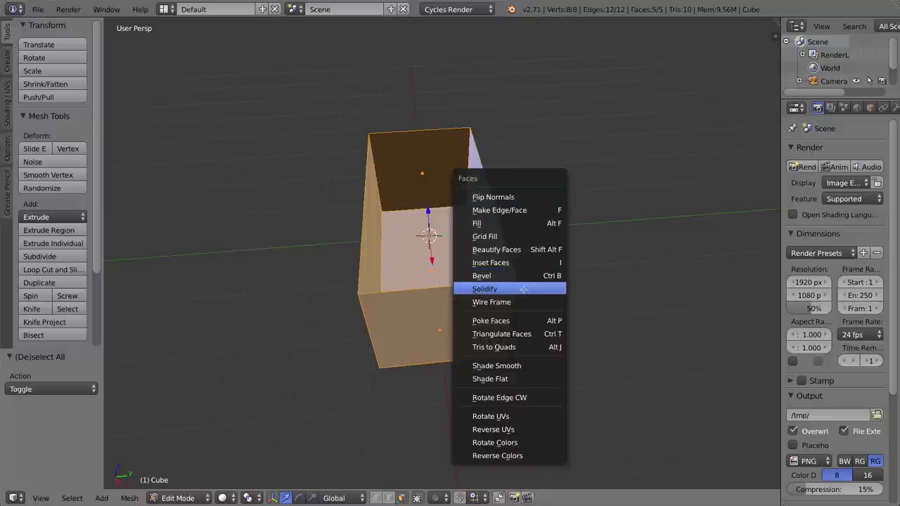
Solidify the selected box faces and enter a 0.15 wall thickness.
left_click(485, 288)
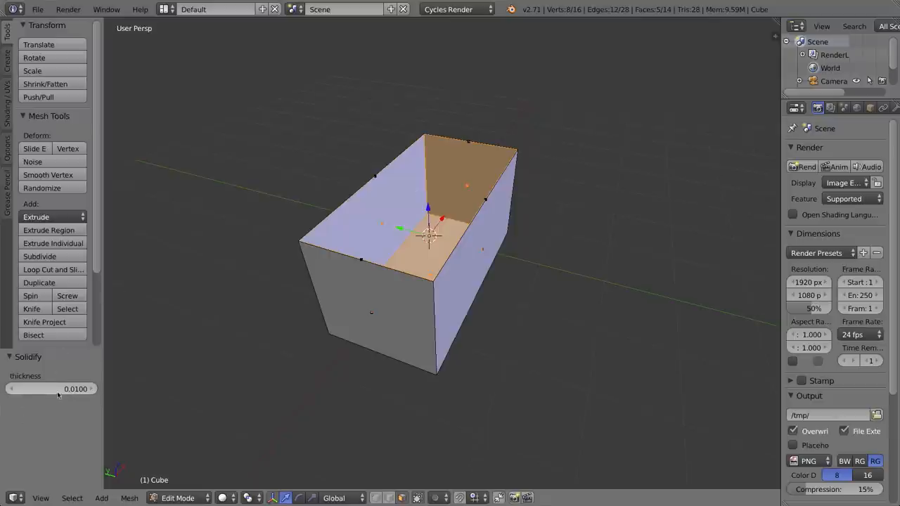
left_click(50, 389)
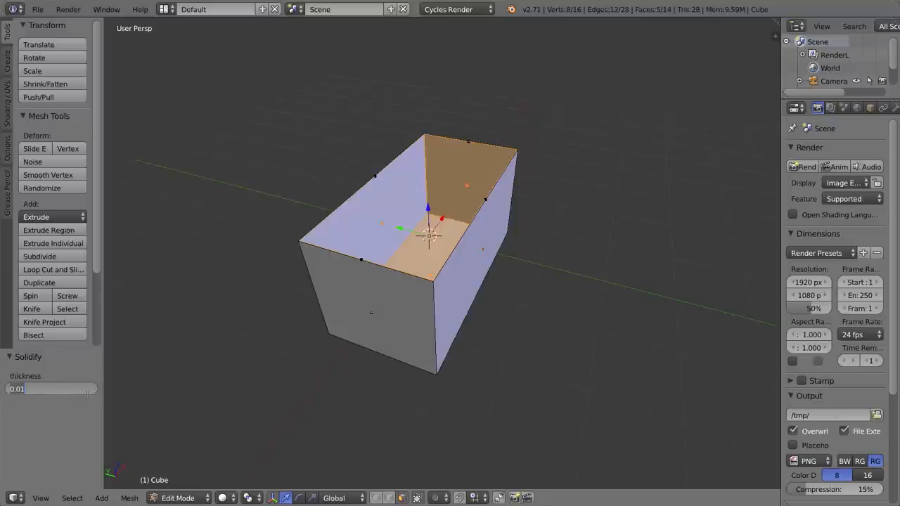
left_click(49, 389)
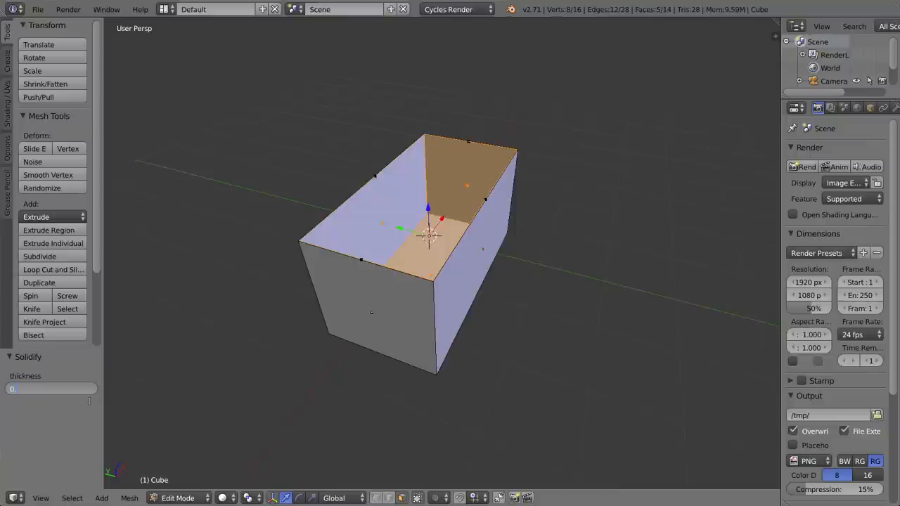
left_click_drag(12, 389, 76, 389)
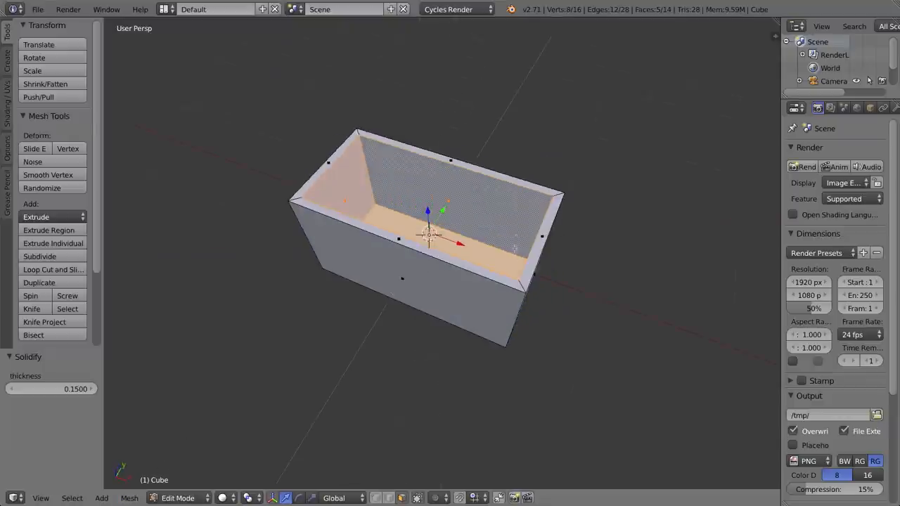
mouse_move(568, 223)
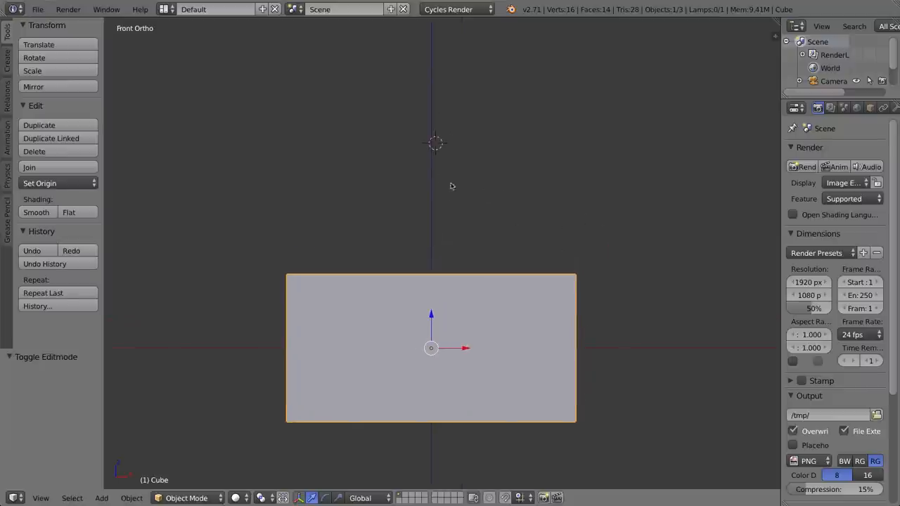
Add a cylinder, lower it onto the box in side view, and rotate it 90° sideways.
left_click(102, 498)
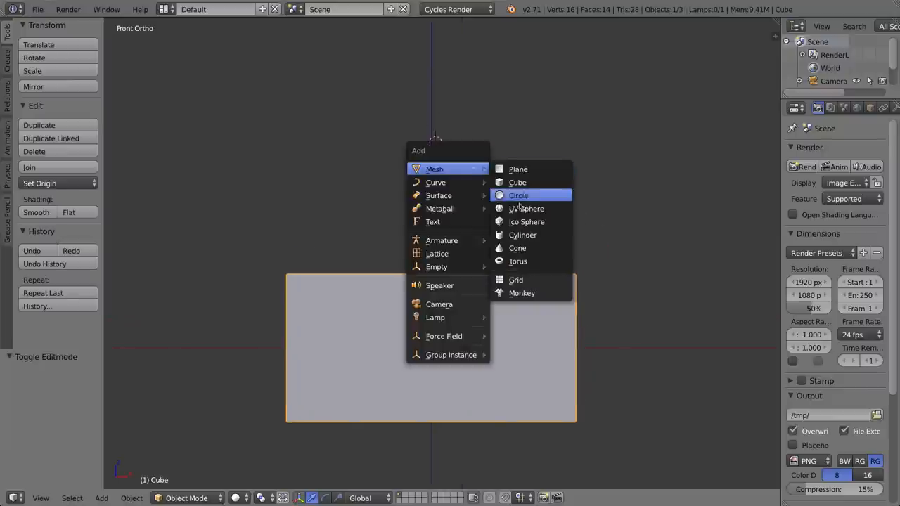
left_click(523, 235)
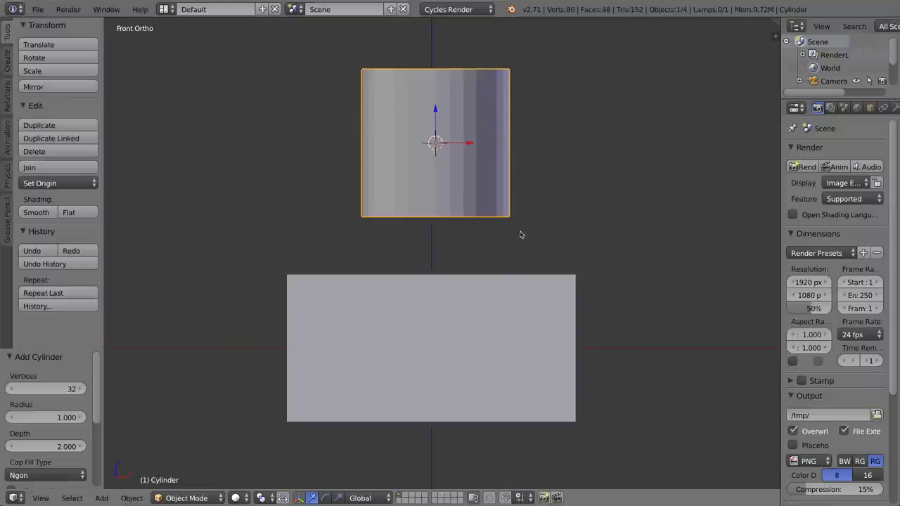
key("KP_3")
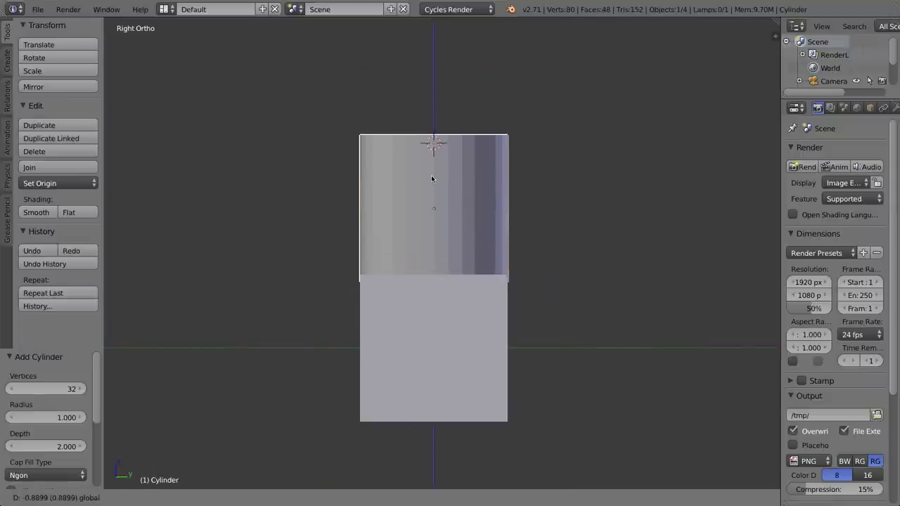
left_click_drag(433, 208, 432, 302)
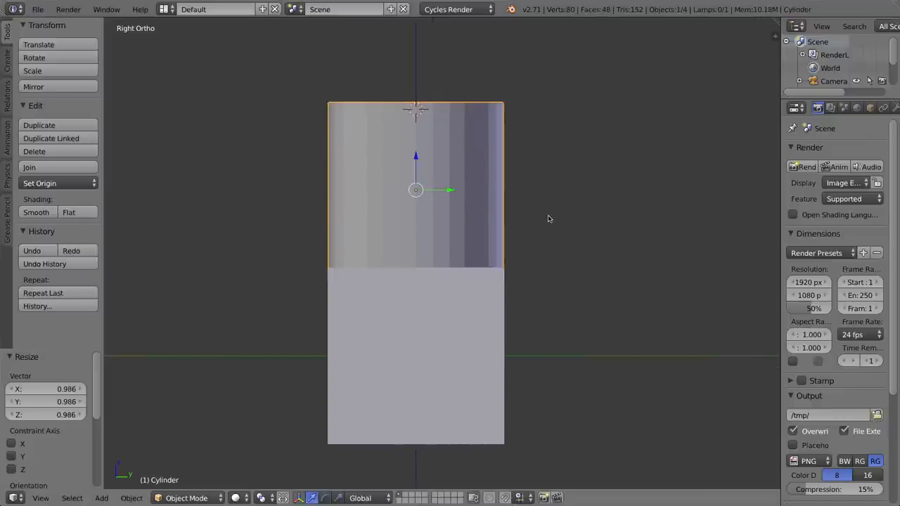
key("KP_1")
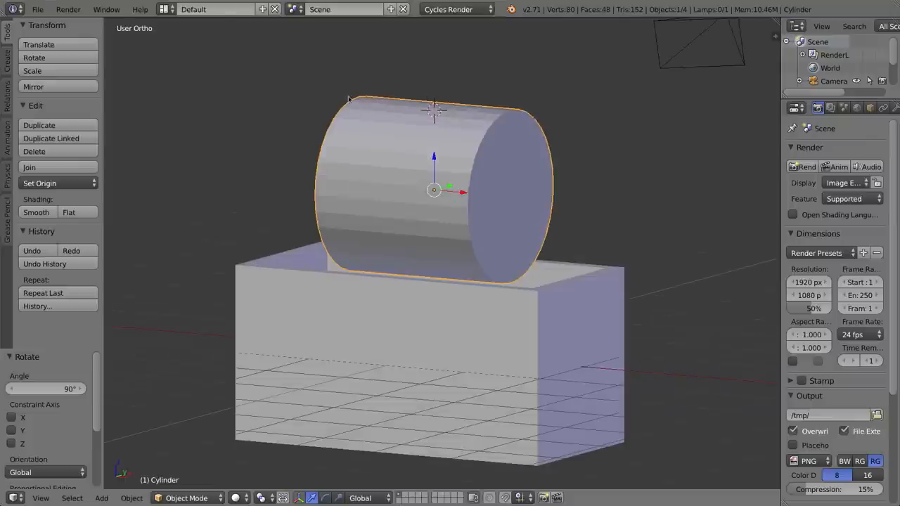
key("KP_1")
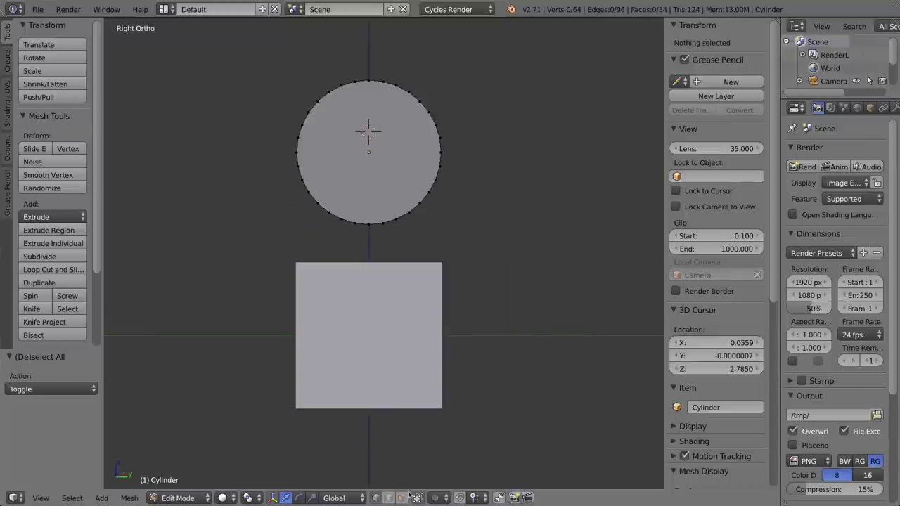
mouse_move(282, 151)
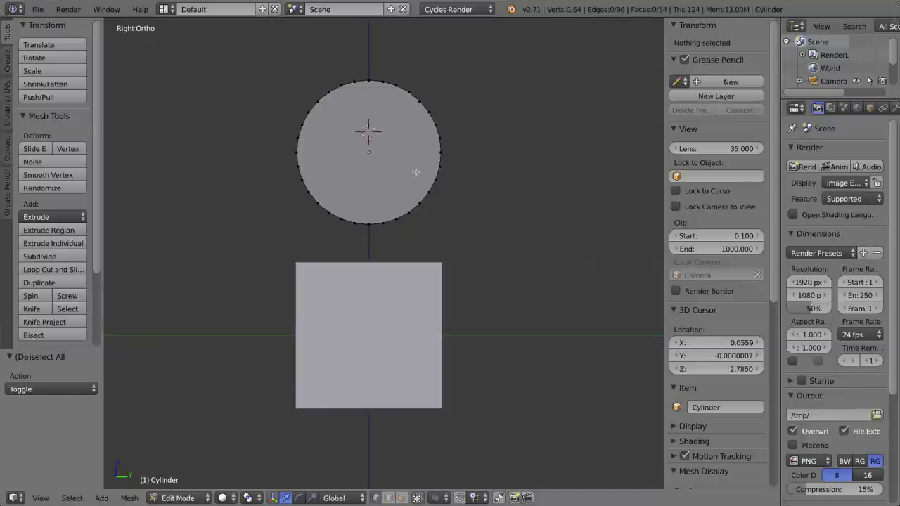
mouse_move(436, 158)
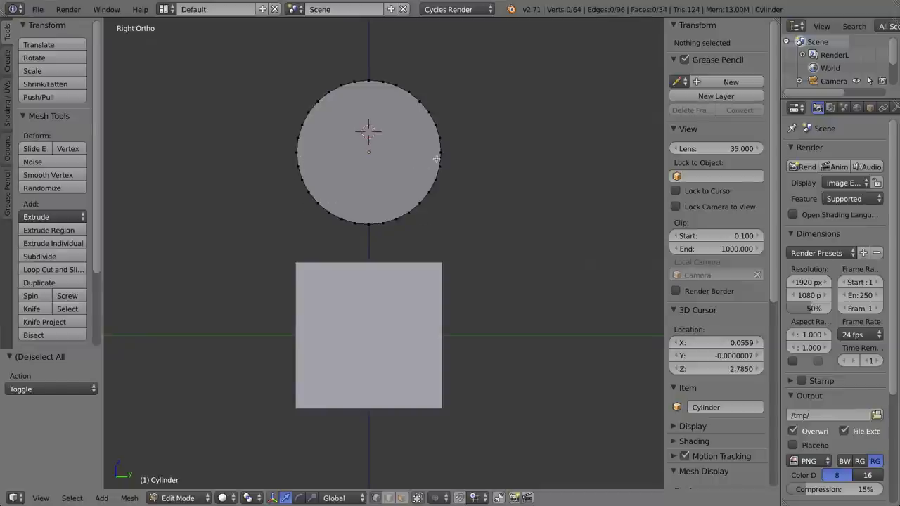
Select the cylinder's lower-half vertices and delete them to leave an arched half-cylinder.
key("a")
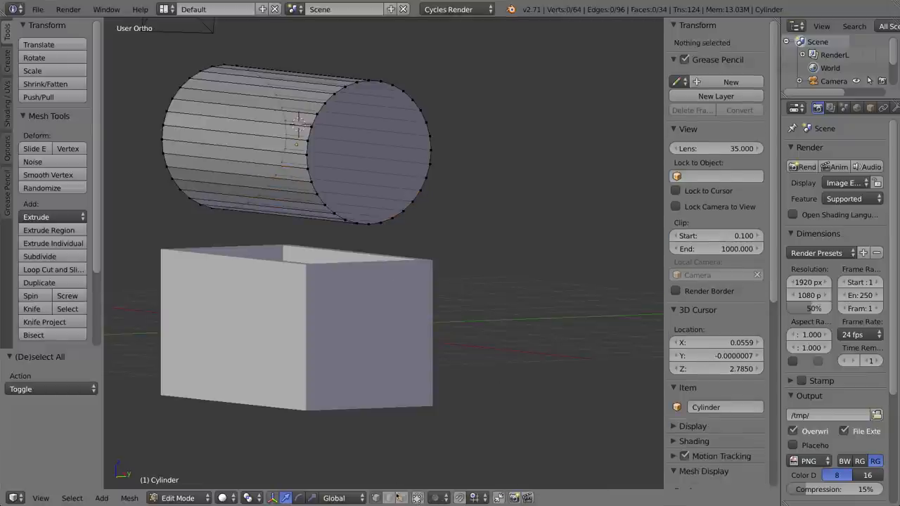
key("KP_3")
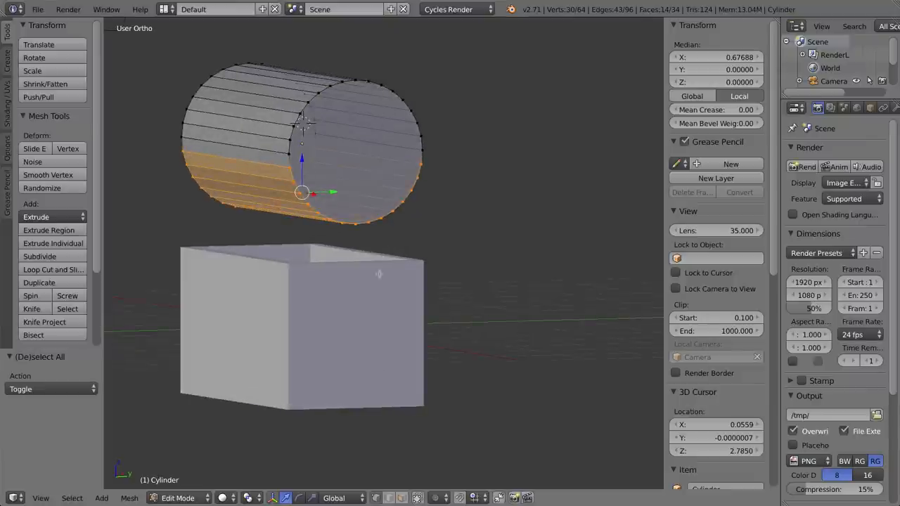
mouse_move(323, 289)
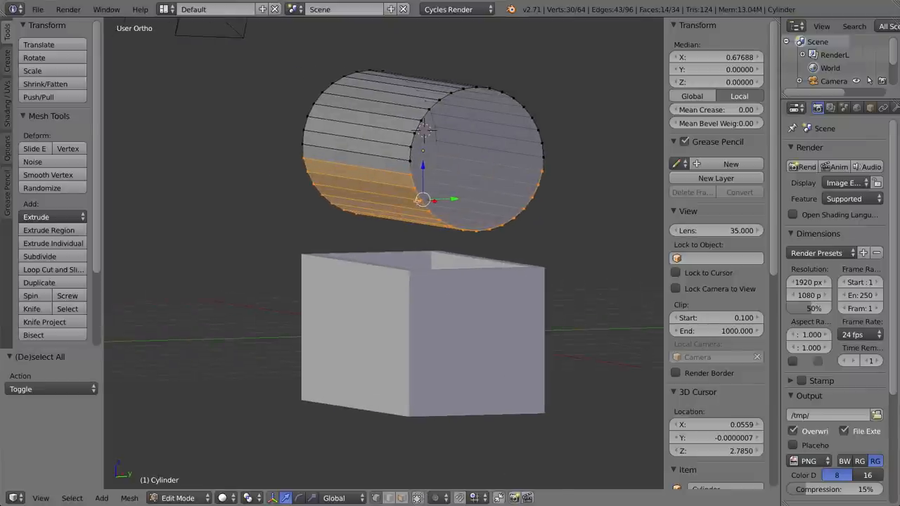
key("x")
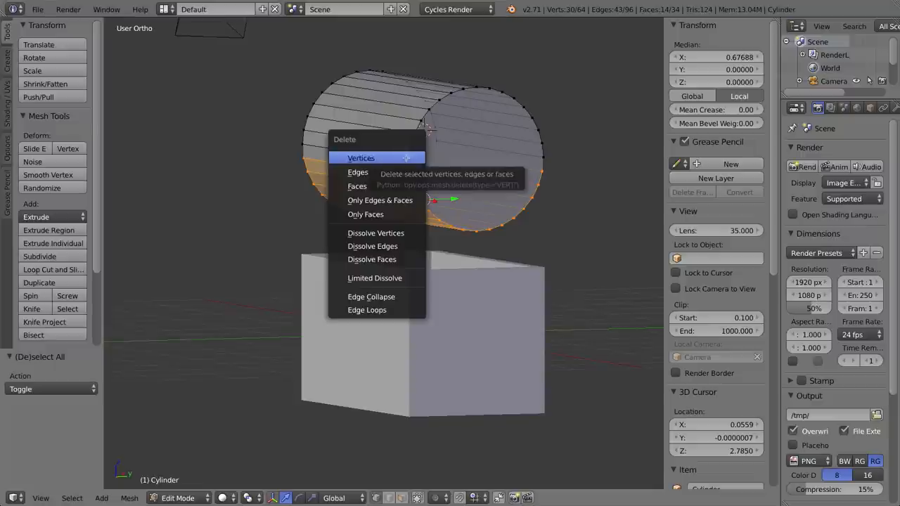
left_click(361, 157)
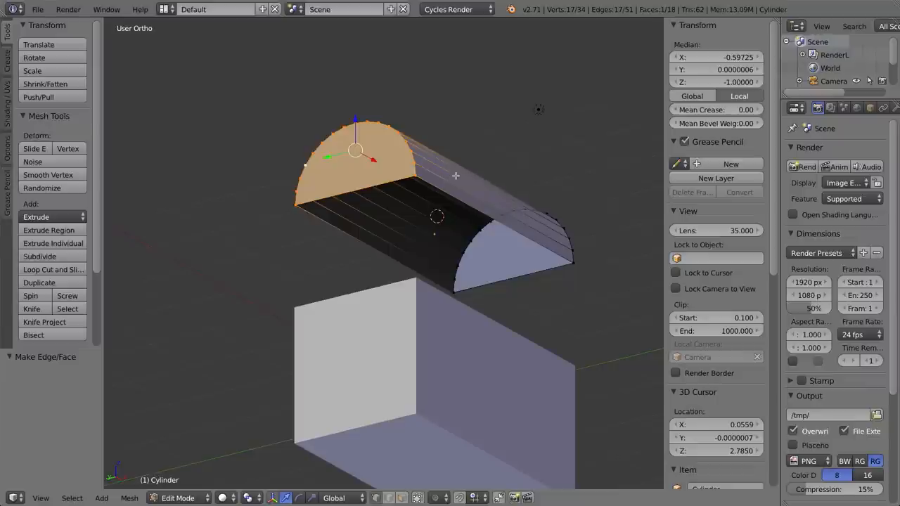
mouse_move(471, 205)
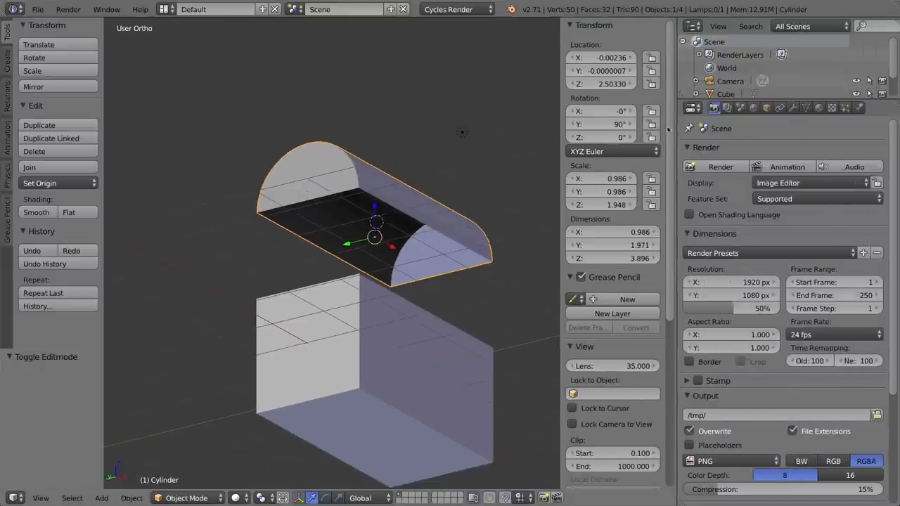
Show the lid's modifier settings and open the list of available modifiers.
left_click(793, 107)
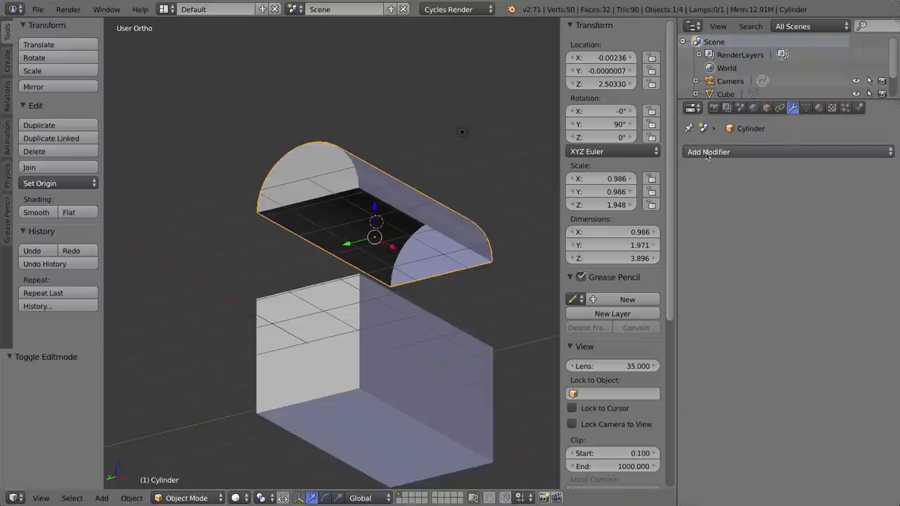
left_click(708, 152)
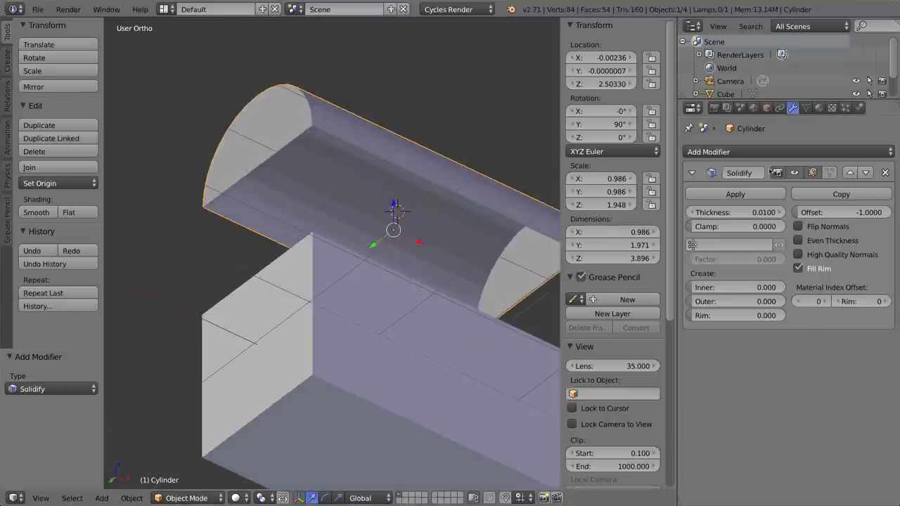
mouse_move(114, 428)
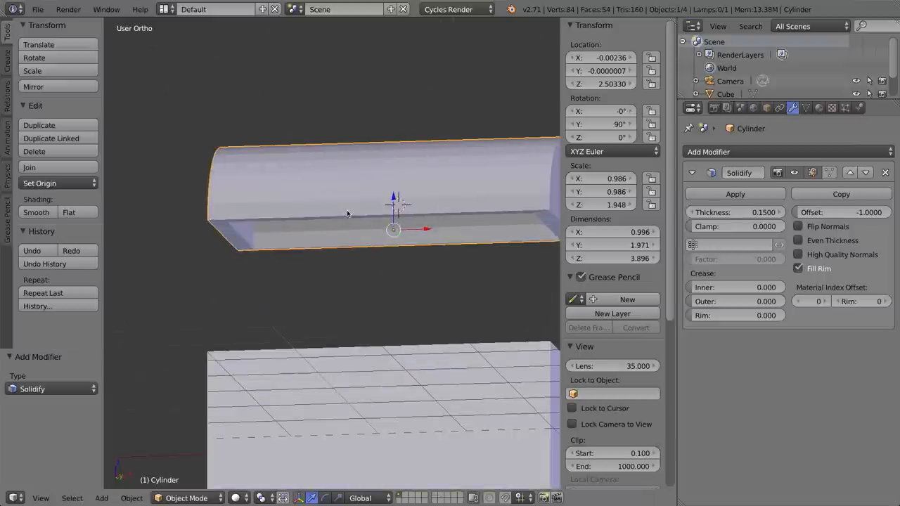
mouse_move(412, 192)
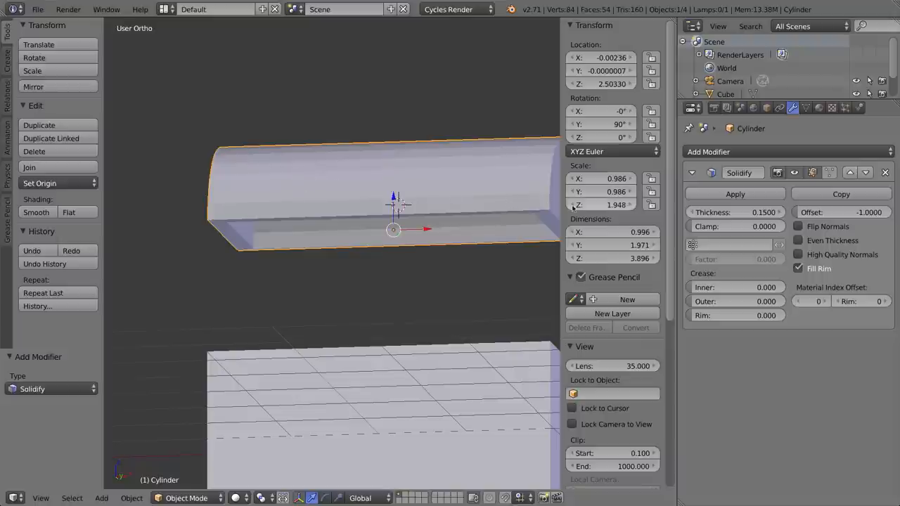
mouse_move(612, 239)
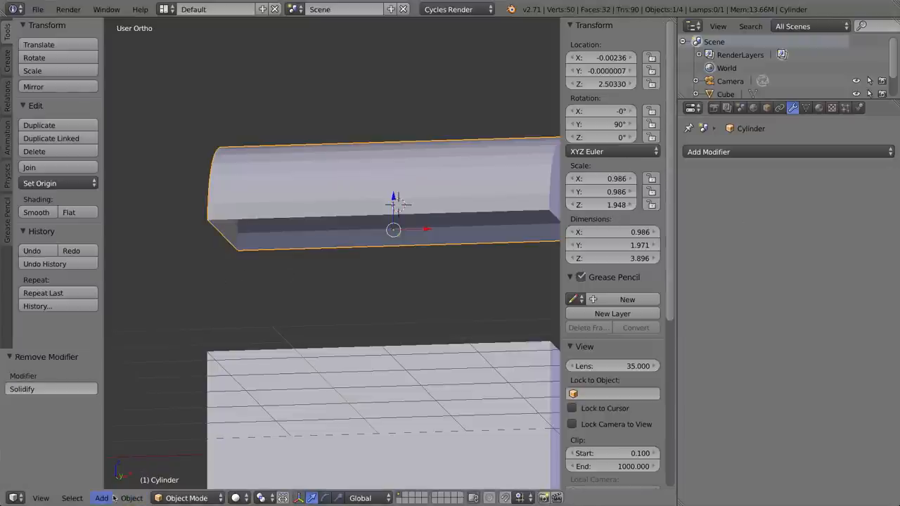
Apply the lid's scale, add a fresh 0.15 Solidify modifier, and type -1 offset.
left_click(132, 498)
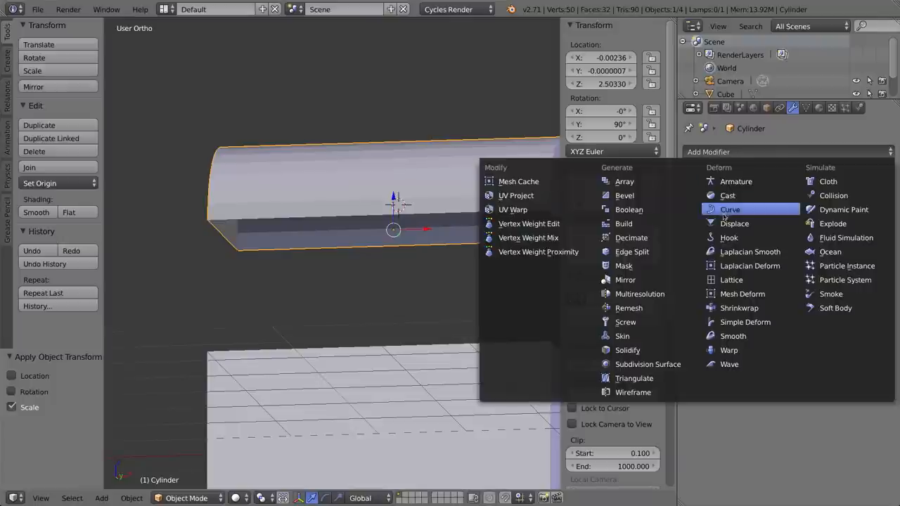
left_click(628, 350)
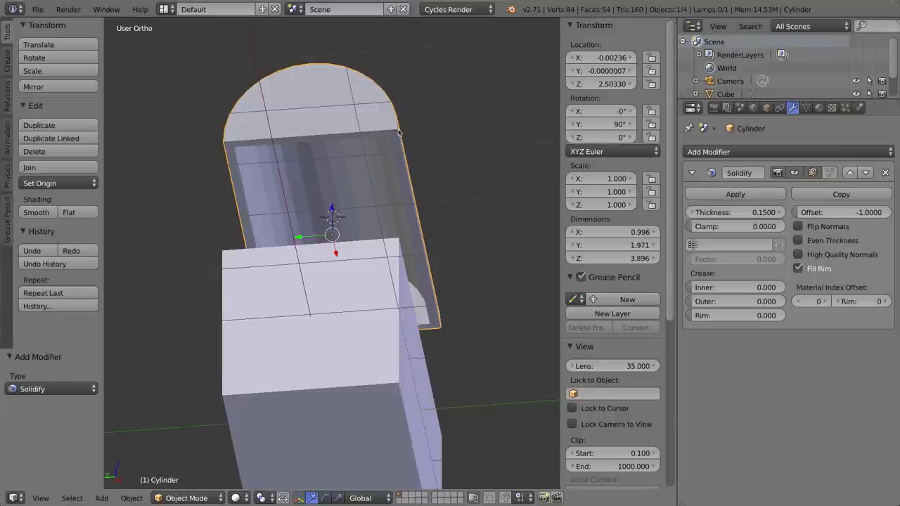
mouse_move(382, 145)
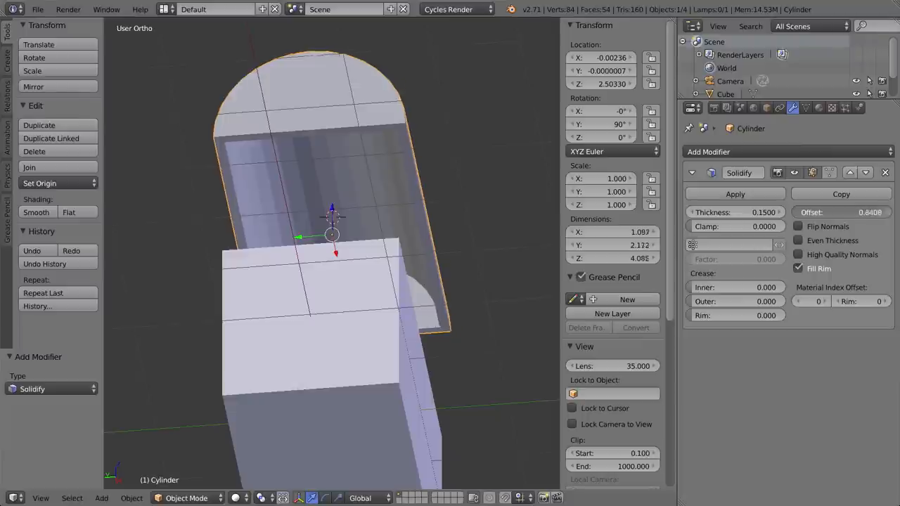
left_click(841, 212)
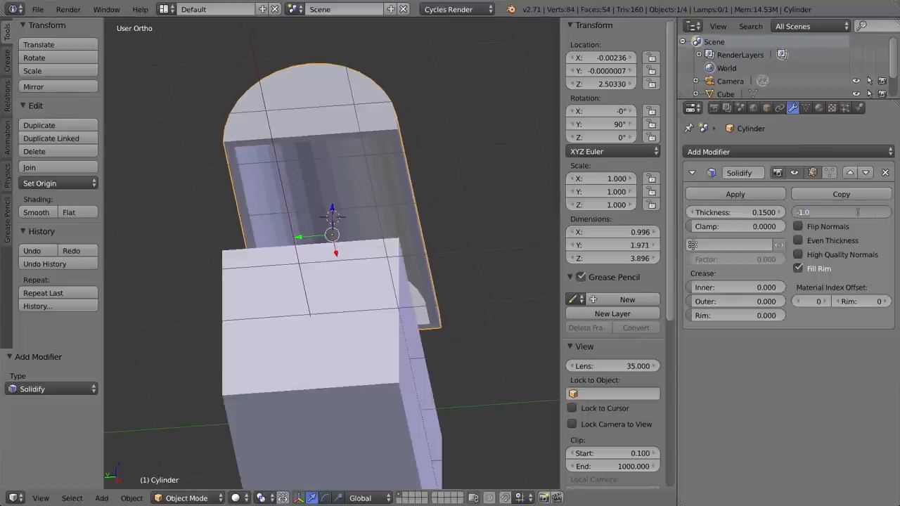